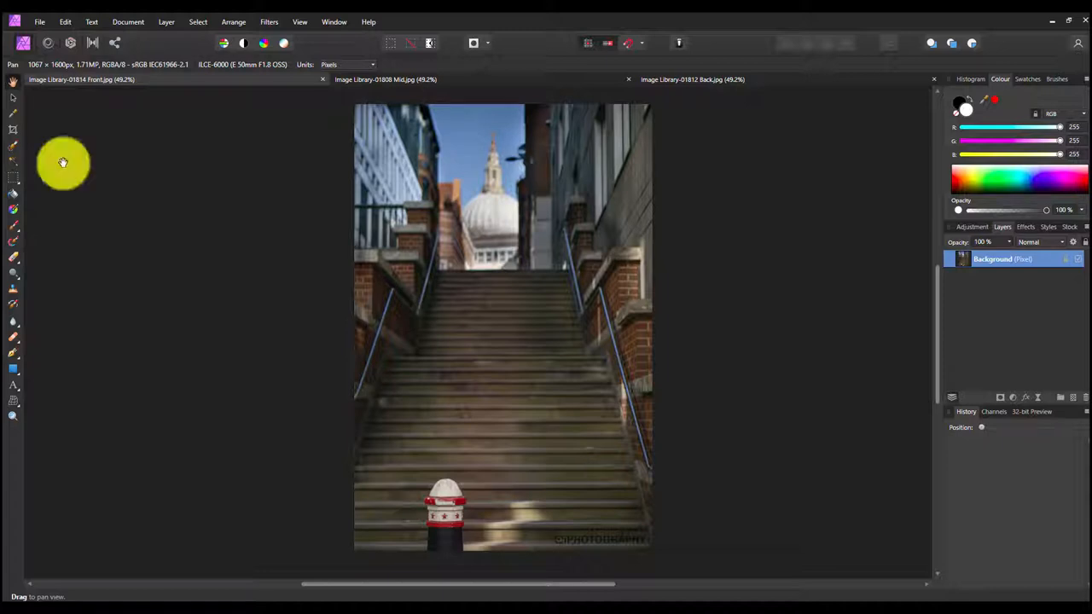
mouse_move(168, 116)
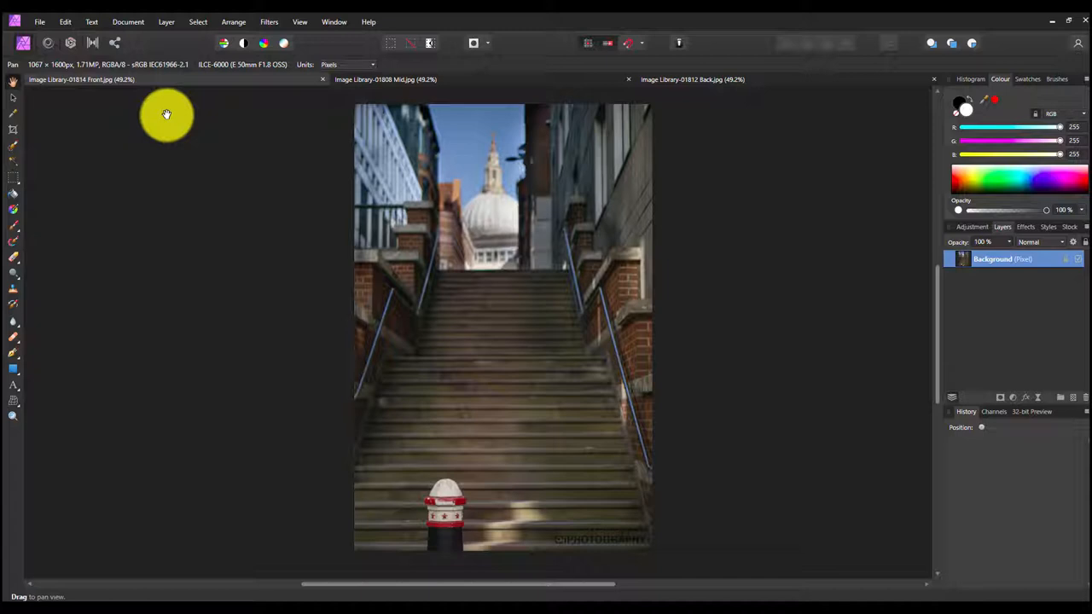
mouse_move(153, 351)
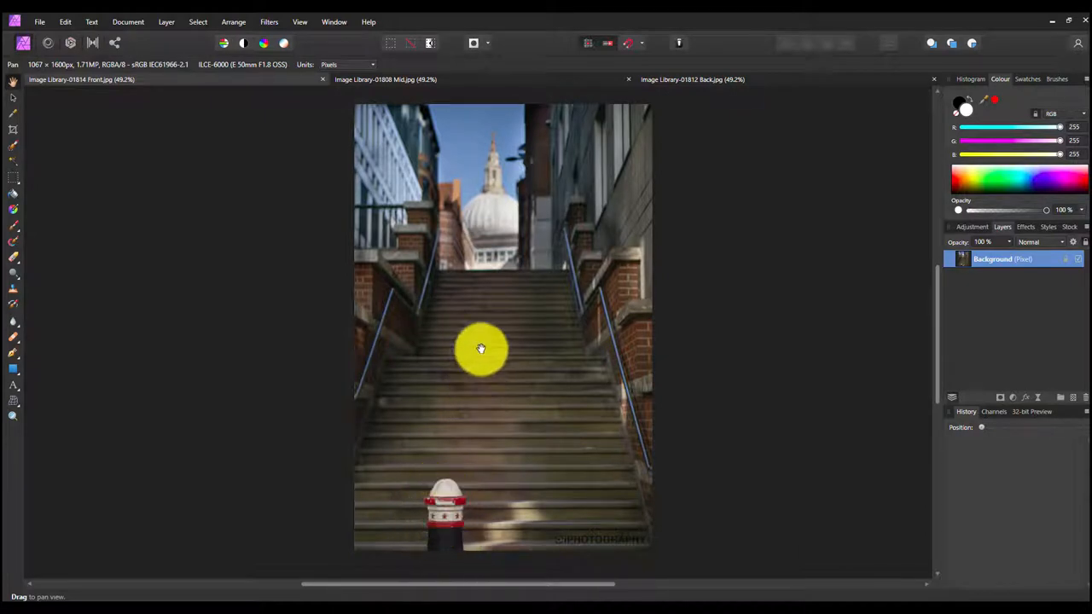
mouse_move(419, 80)
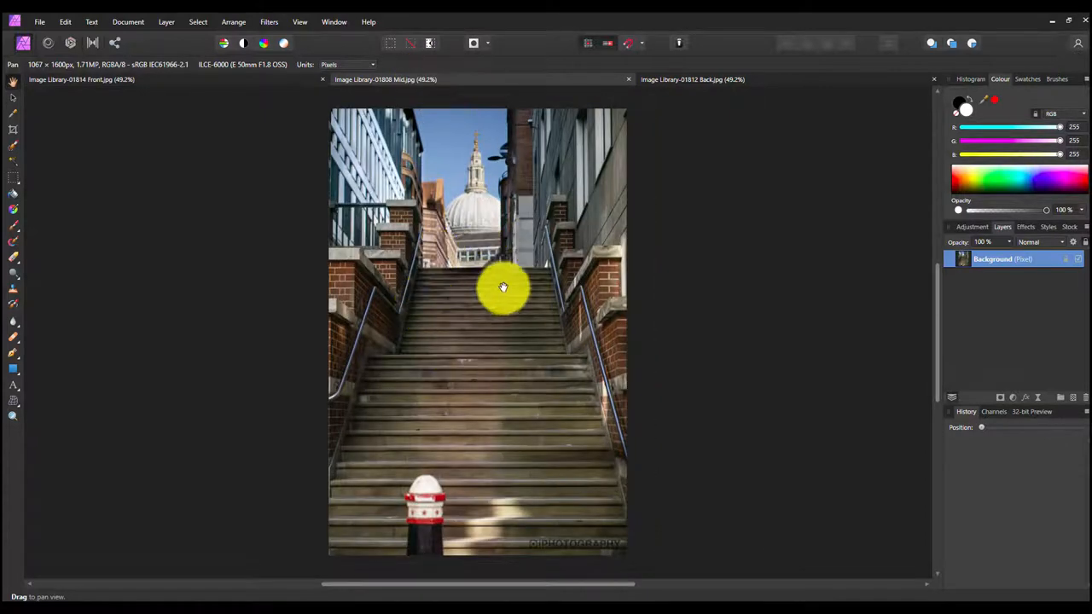
mouse_move(429, 528)
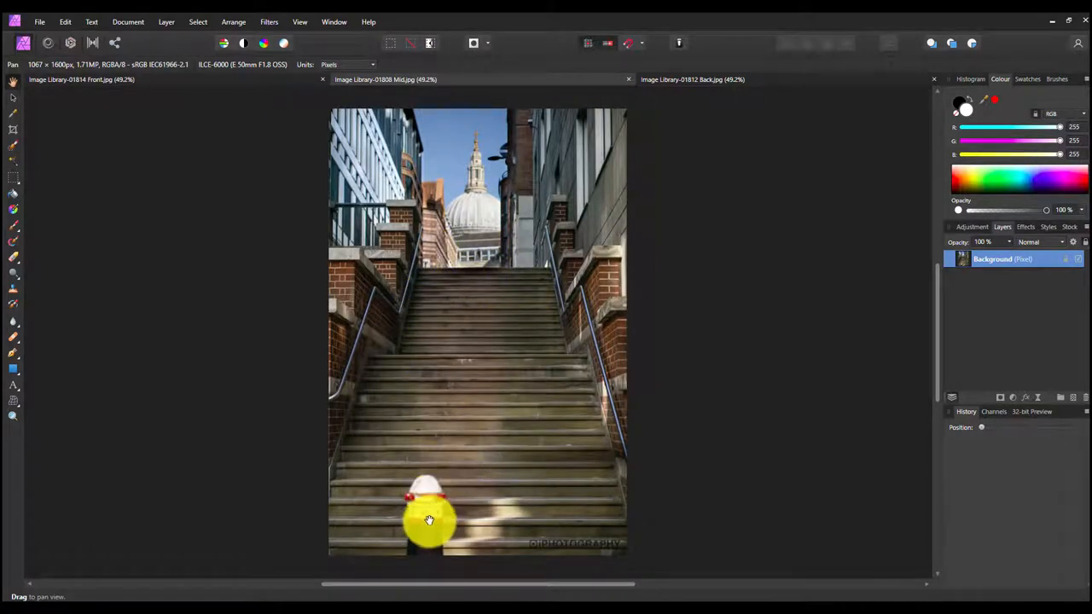
Step: Compare the source shots and switch to the Back image focused on the cathedral
left_click_drag(429, 521, 576, 150)
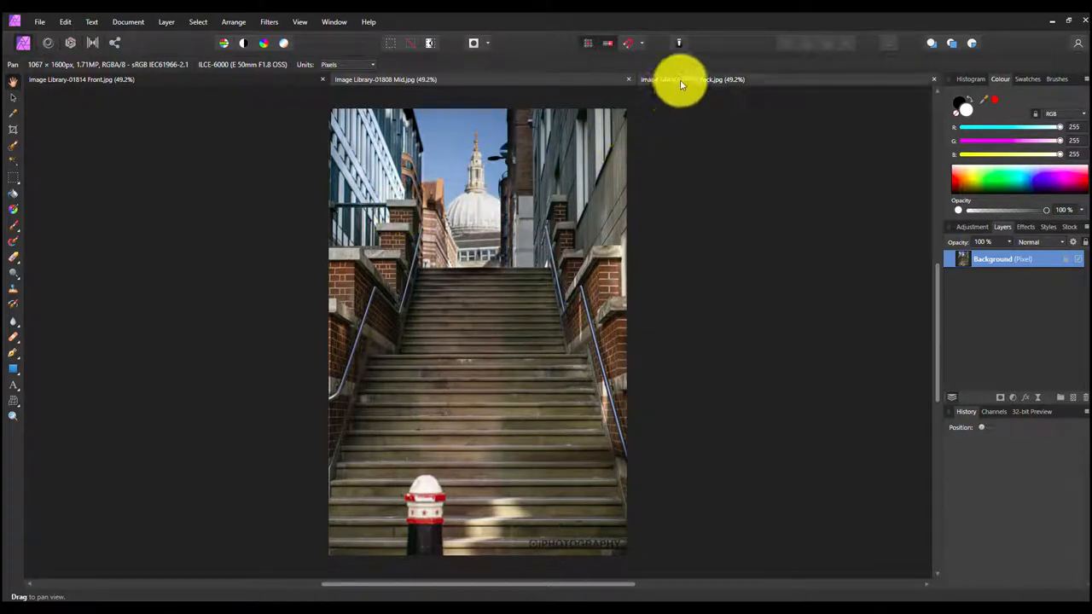
left_click(690, 80)
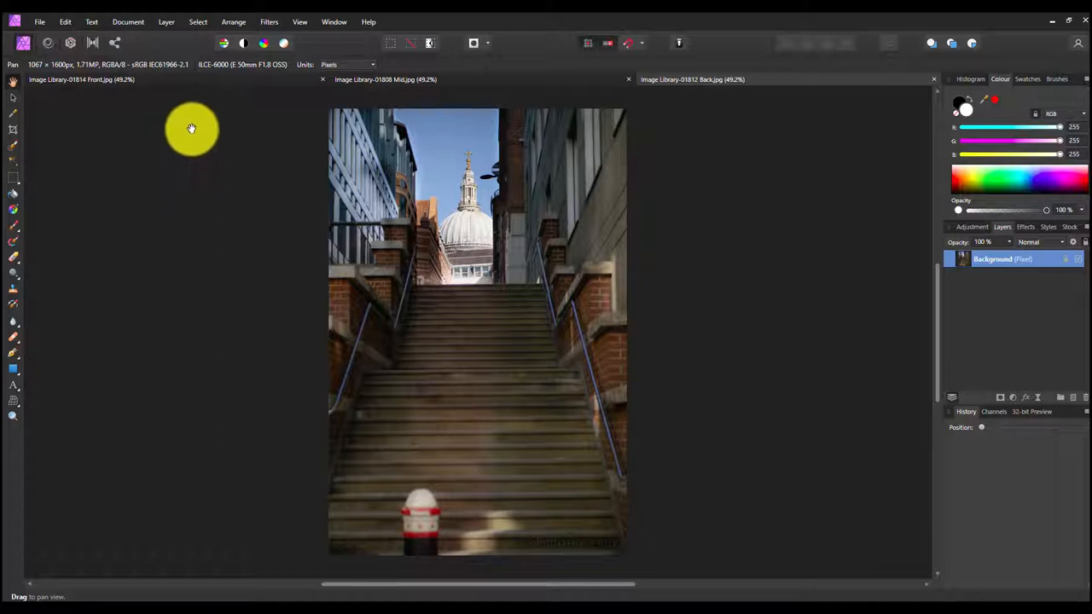
mouse_move(307, 116)
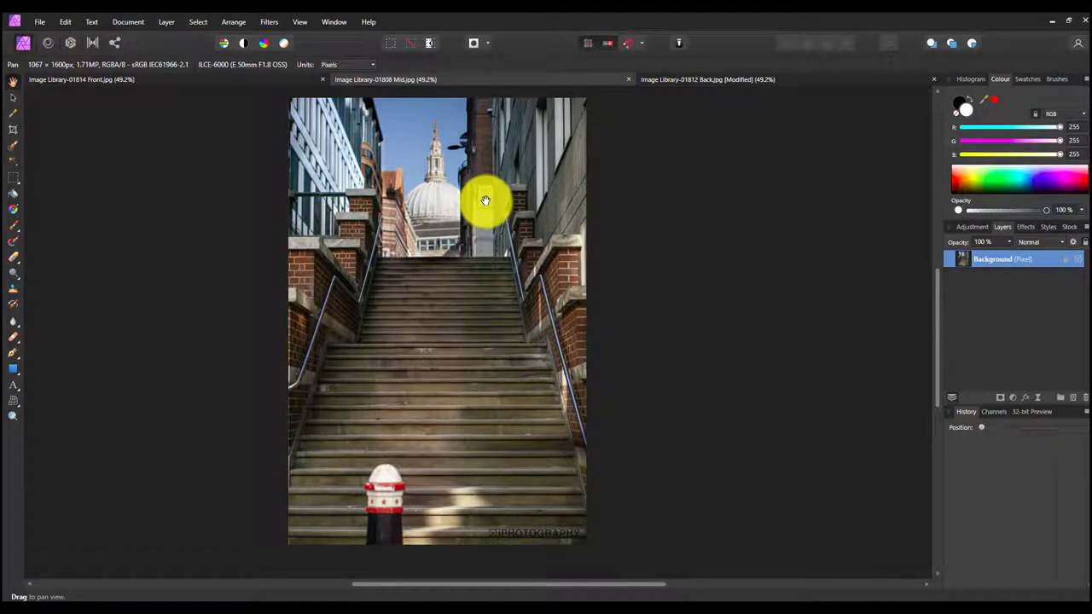
mouse_move(477, 202)
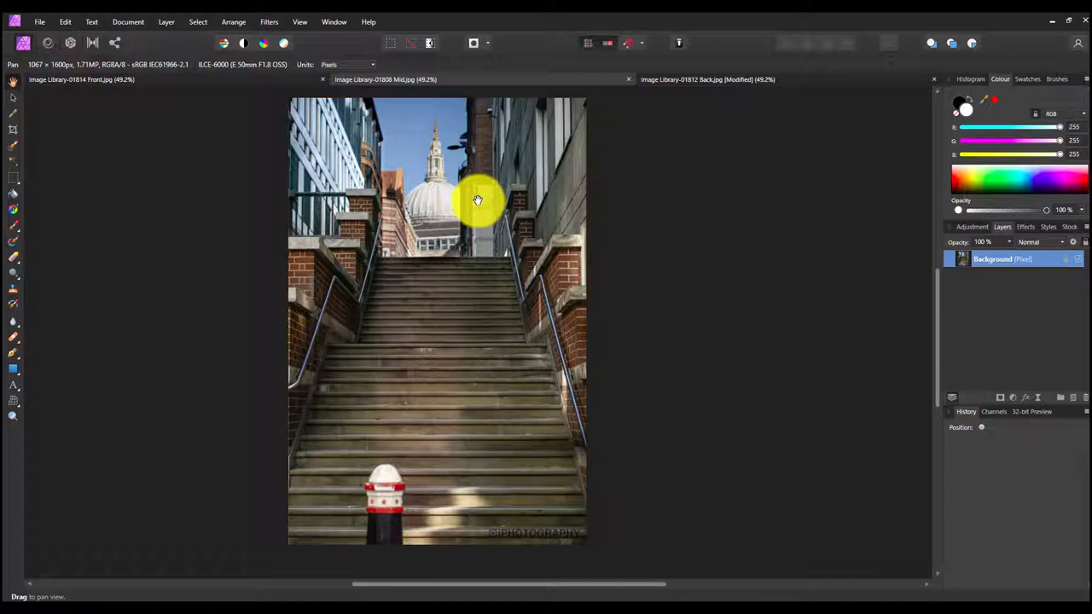
mouse_move(469, 201)
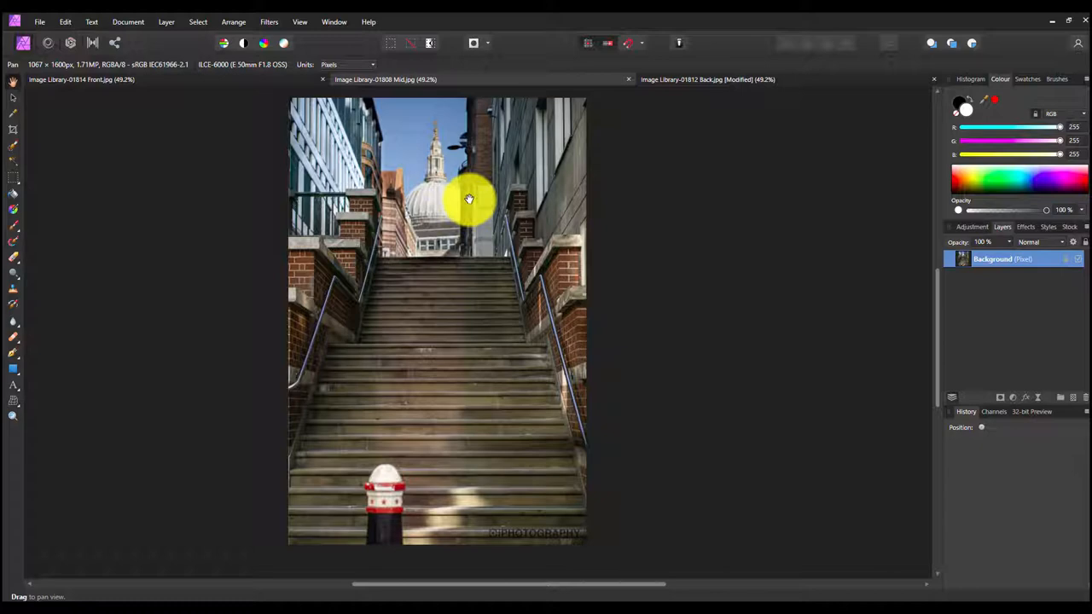
mouse_move(699, 81)
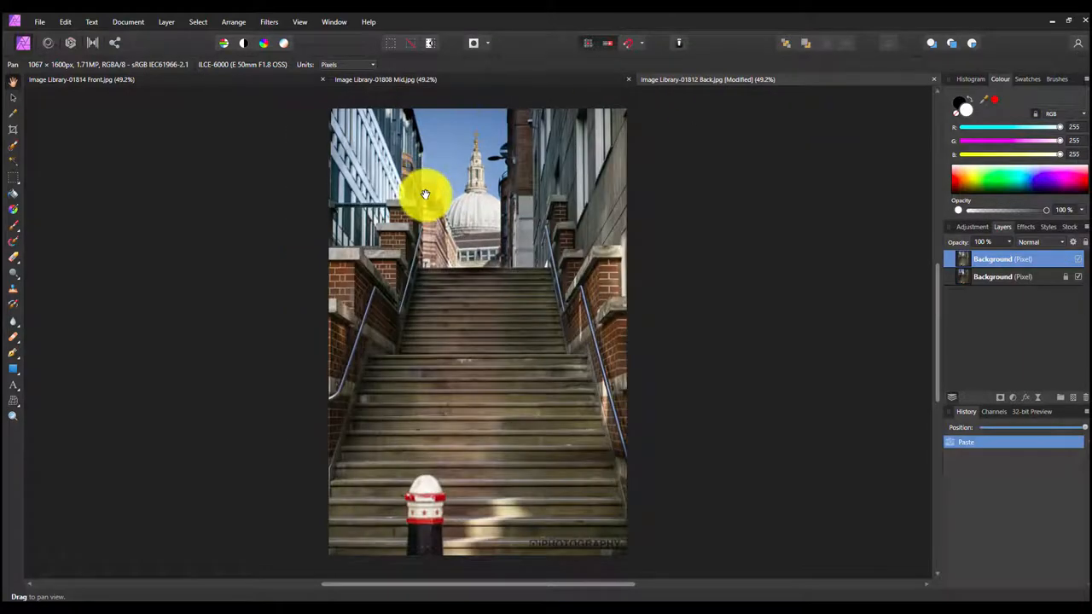
mouse_move(566, 185)
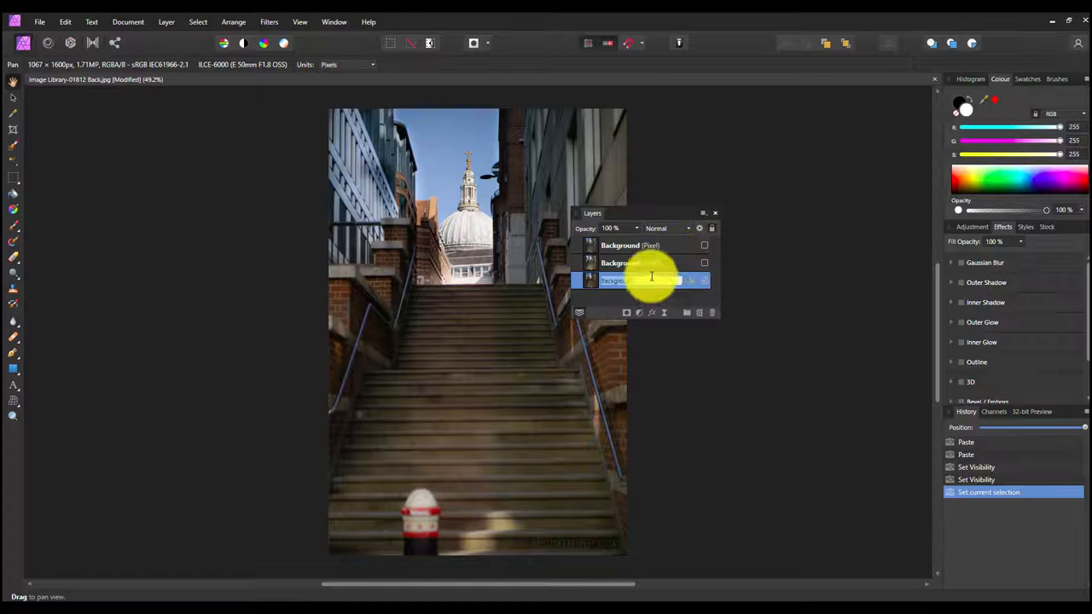
Step: Rename the pasted layer in the stacked document
double_click(638, 280)
type("Mid")
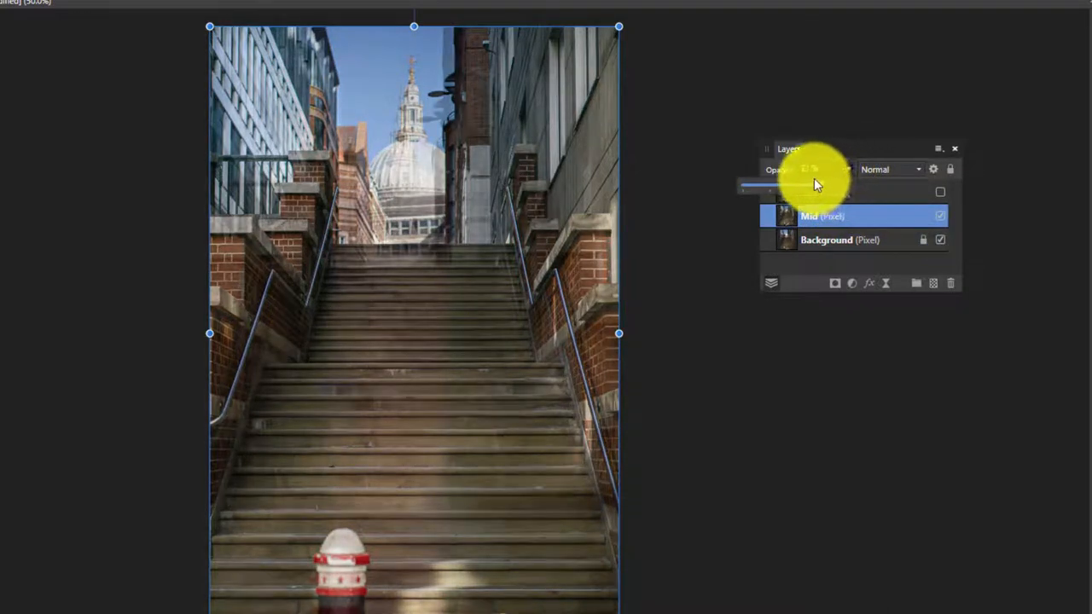
Step: Lower the top layer's opacity to about 41% to see through it
left_click_drag(819, 186, 802, 188)
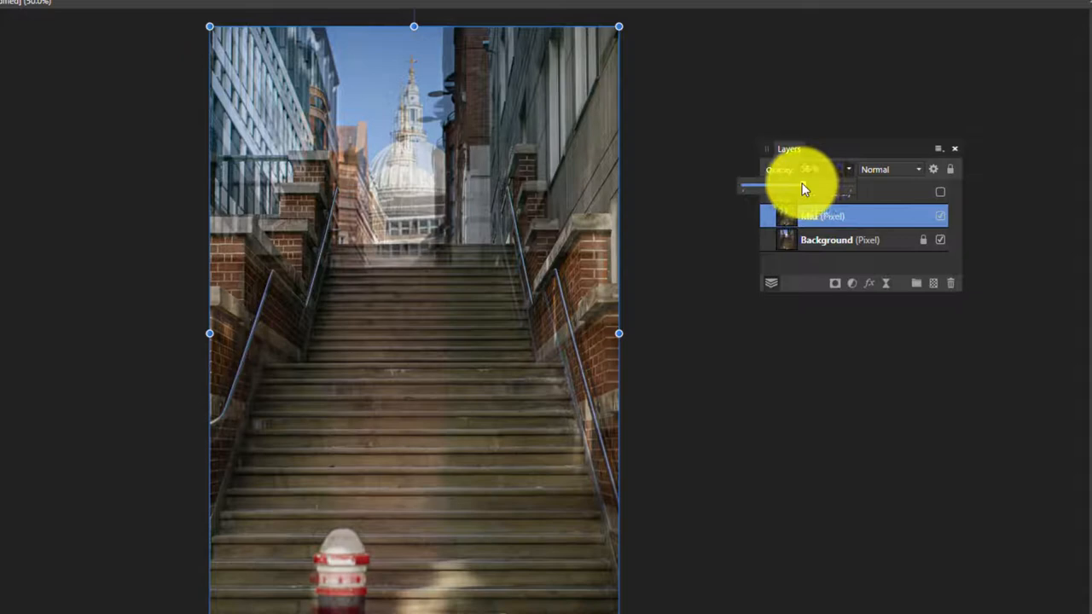
left_click_drag(805, 185, 788, 185)
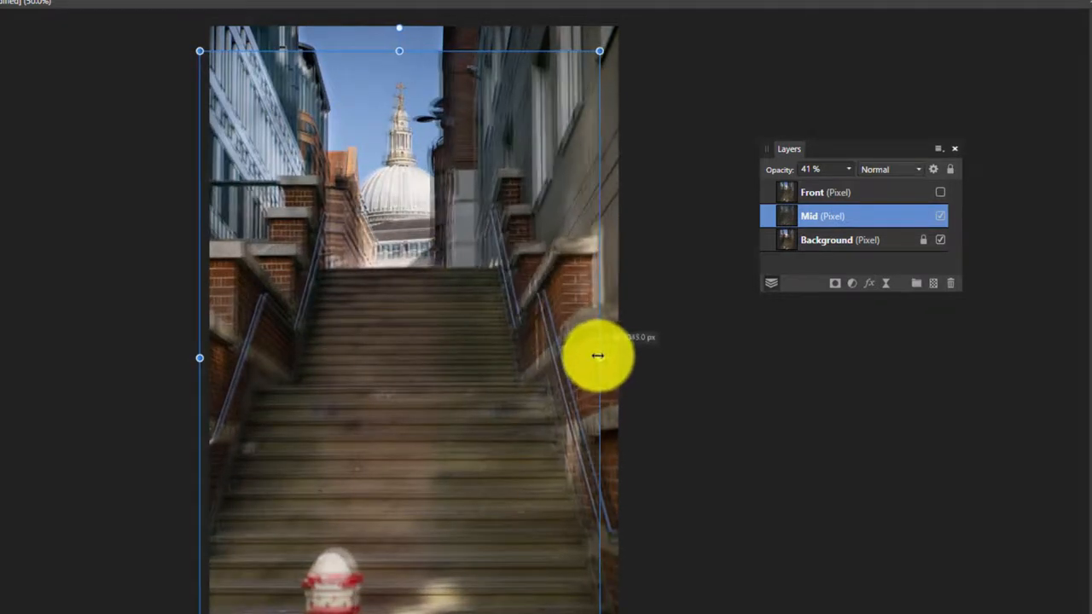
Step: Stretch and nudge the Mid layer until the stairs and cathedral dome line up with the background
left_click_drag(597, 357, 607, 356)
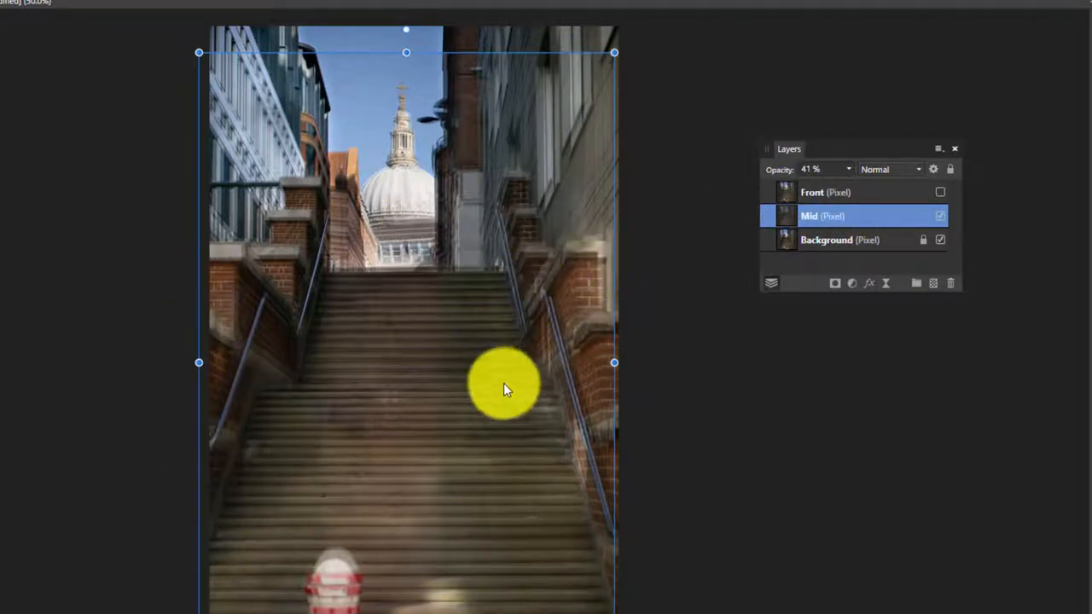
left_click_drag(504, 389, 515, 415)
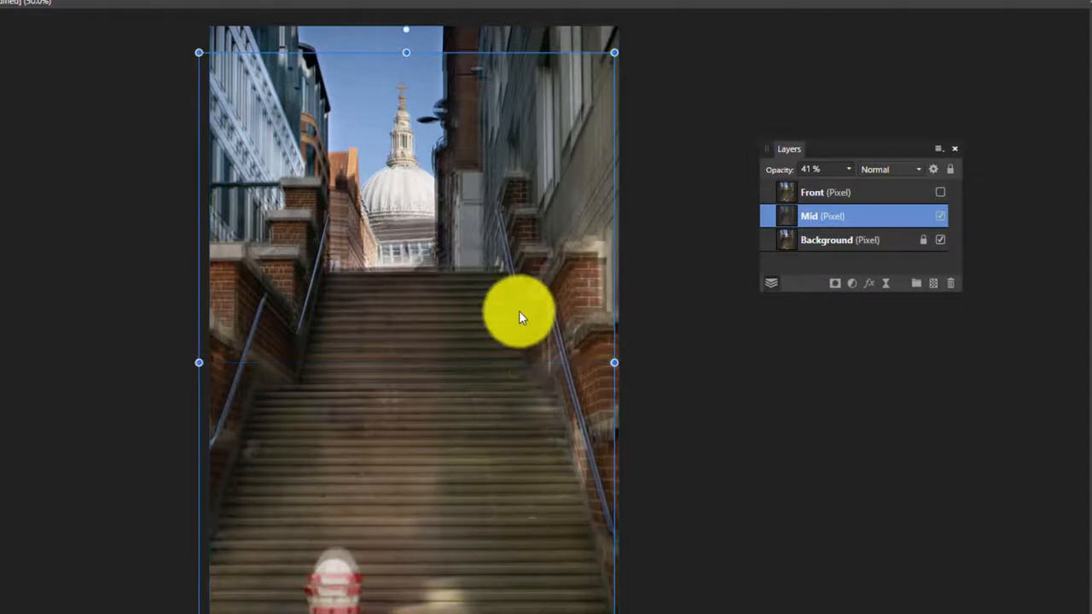
left_click_drag(520, 316, 434, 311)
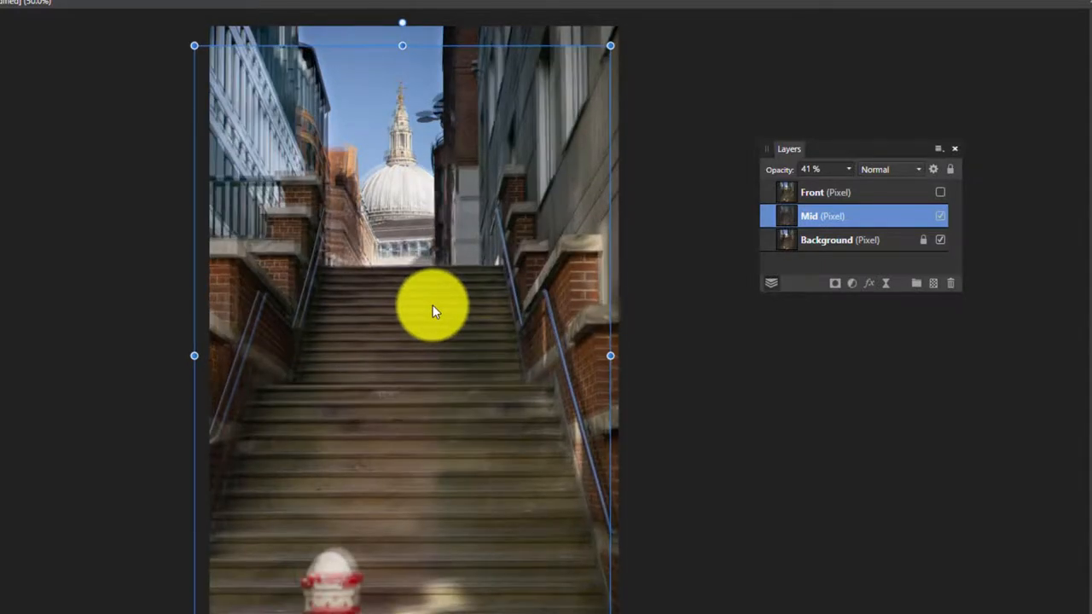
left_click_drag(430, 311, 396, 184)
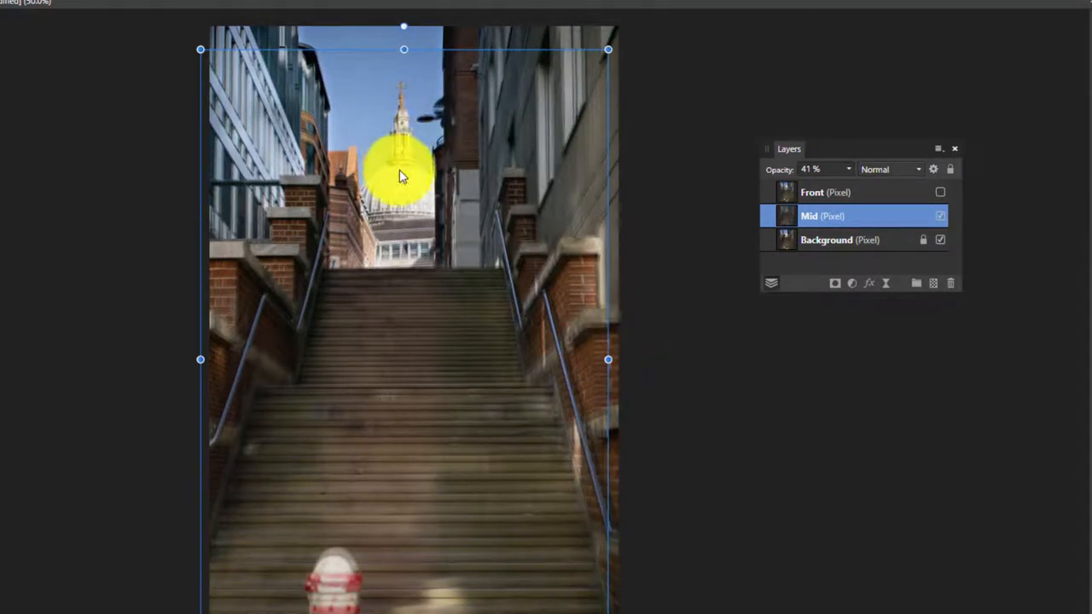
left_click_drag(402, 171, 408, 69)
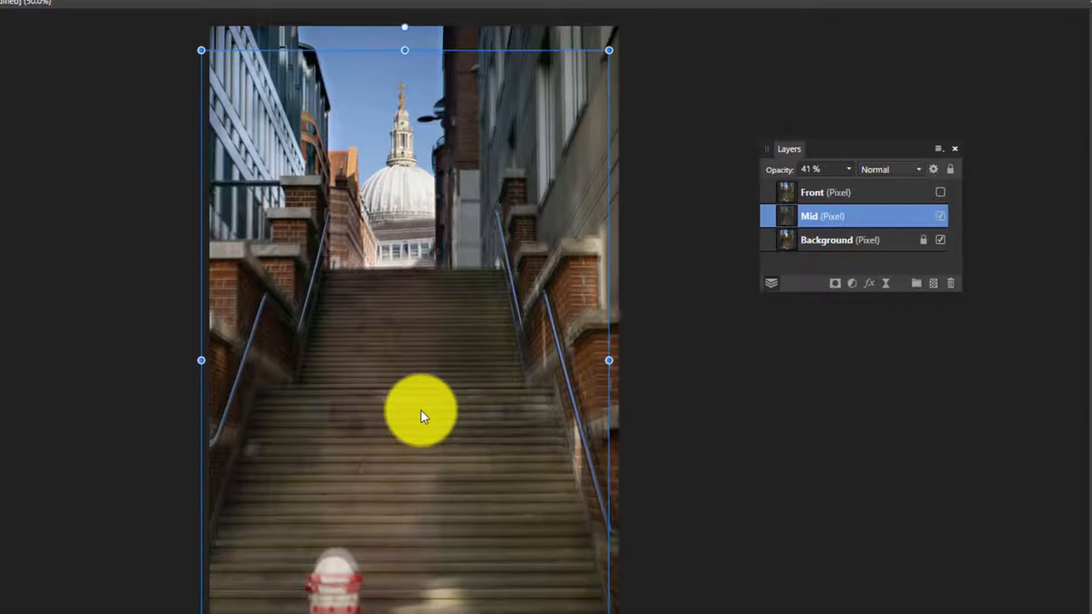
mouse_move(674, 409)
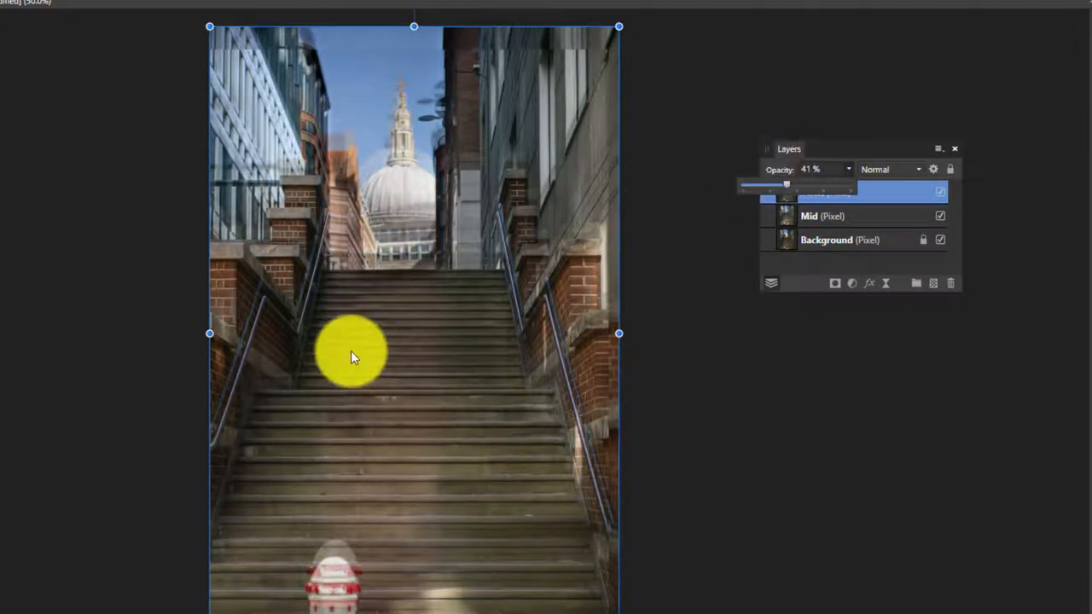
Step: Shift the Front layer down to match the layers beneath
left_click_drag(355, 350, 354, 563)
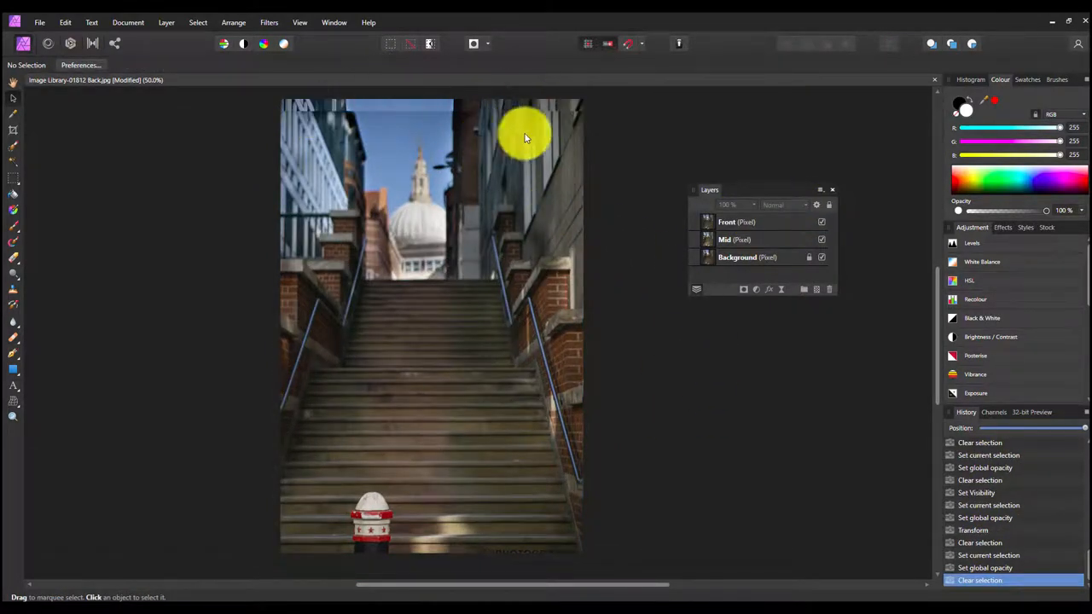
mouse_move(597, 150)
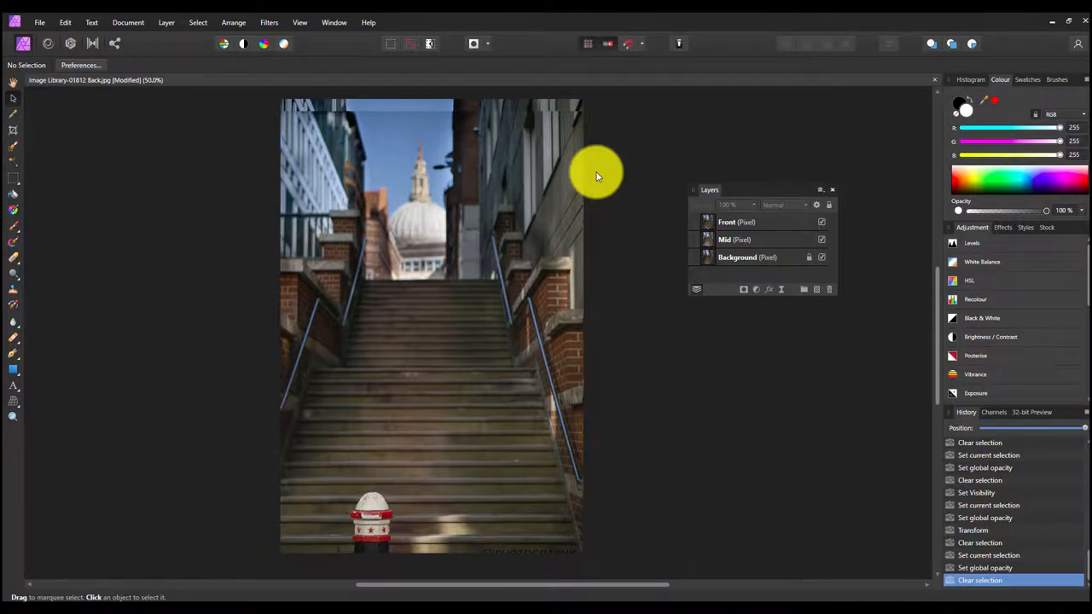
Step: Hide the Front layer and start painting the Mid mask along the left building edge
left_click_drag(710, 189, 652, 186)
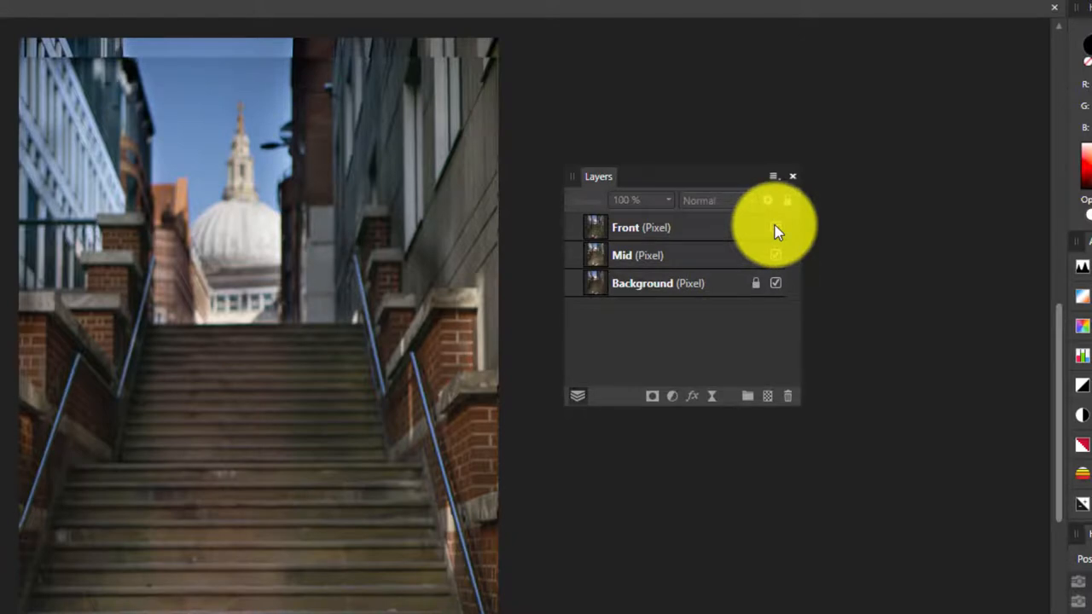
left_click(774, 227)
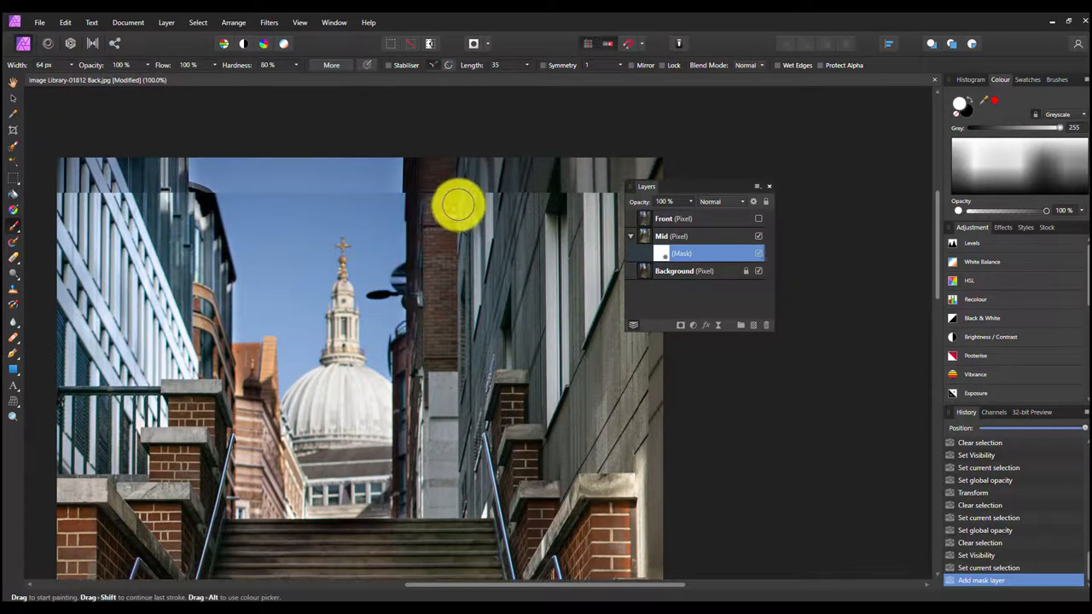
left_click_drag(645, 186, 748, 177)
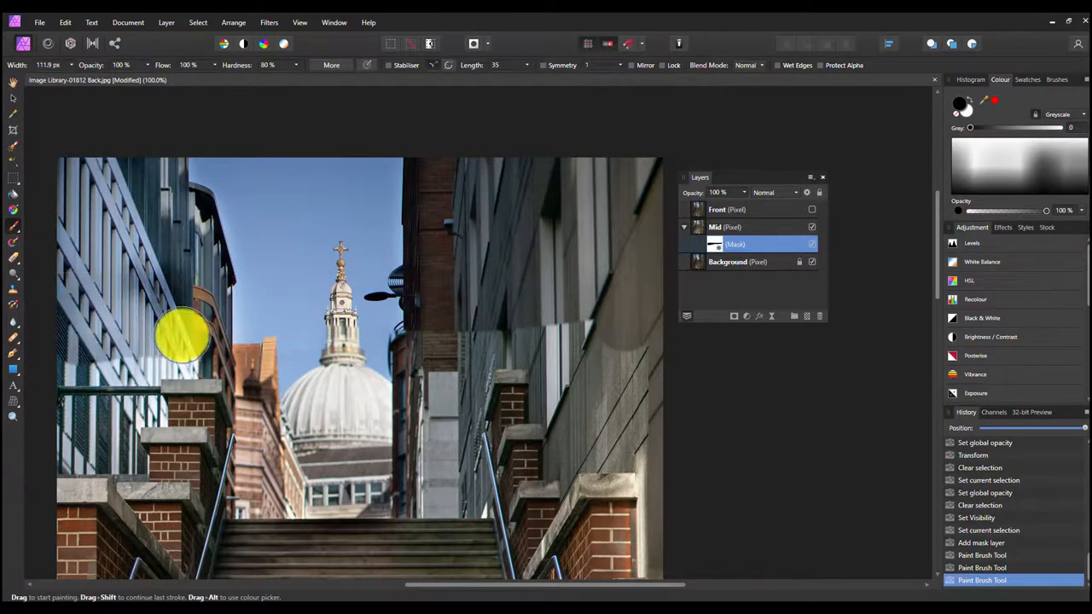
mouse_move(572, 345)
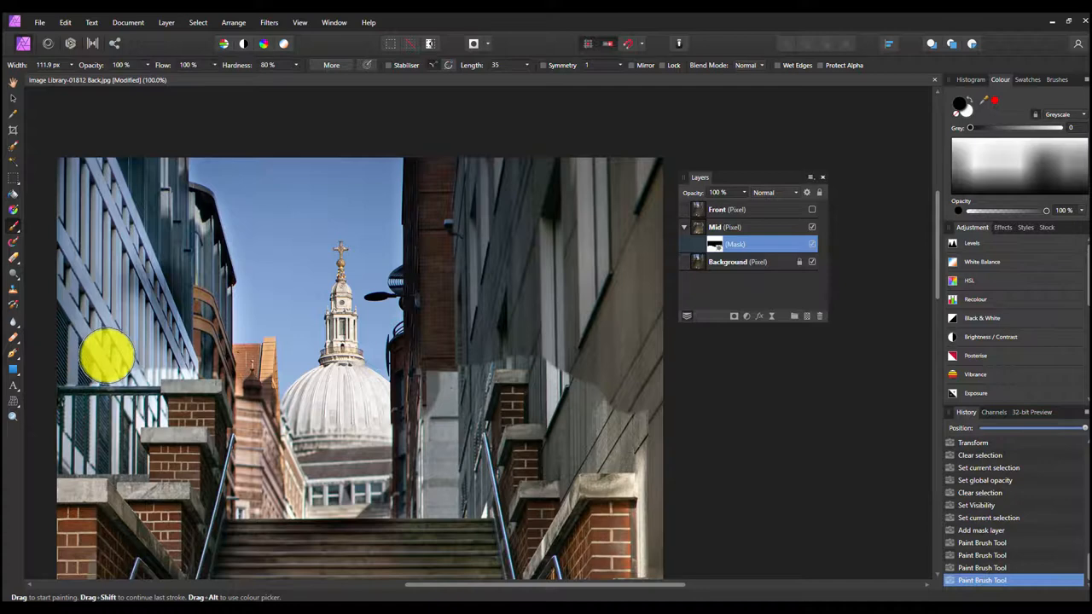
Step: Paint the Mid mask around the dome, its base and the buildings on both sides
left_click_drag(105, 358, 184, 345)
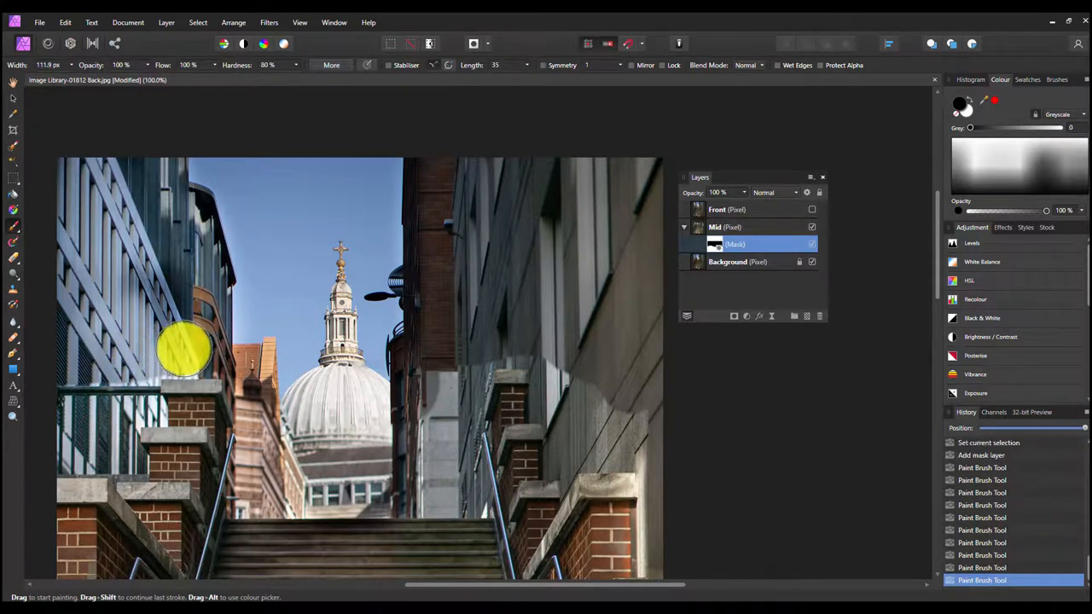
left_click_drag(188, 349, 265, 393)
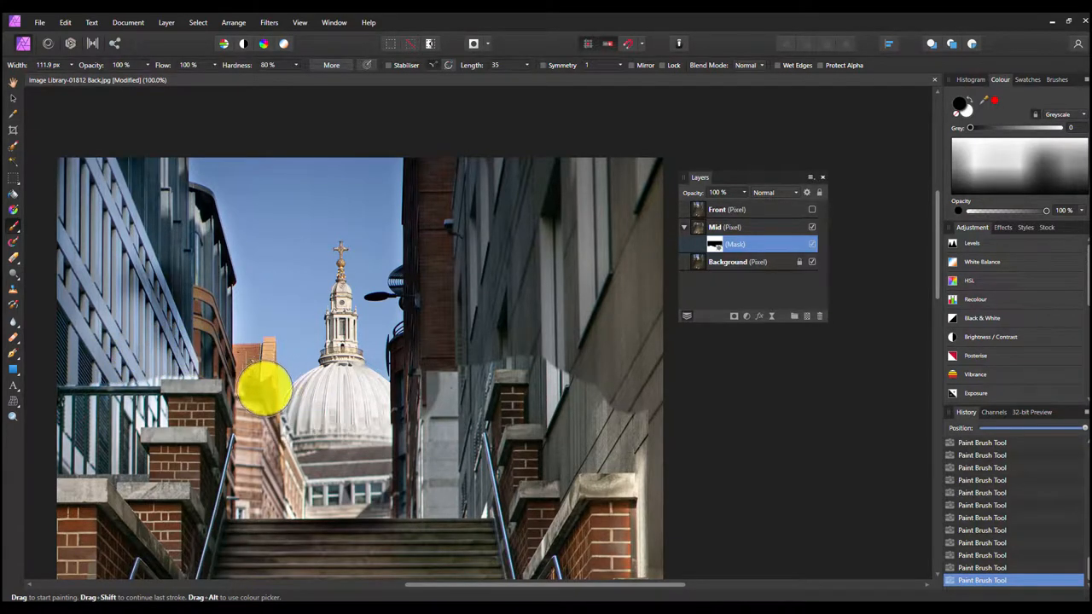
left_click_drag(270, 388, 452, 375)
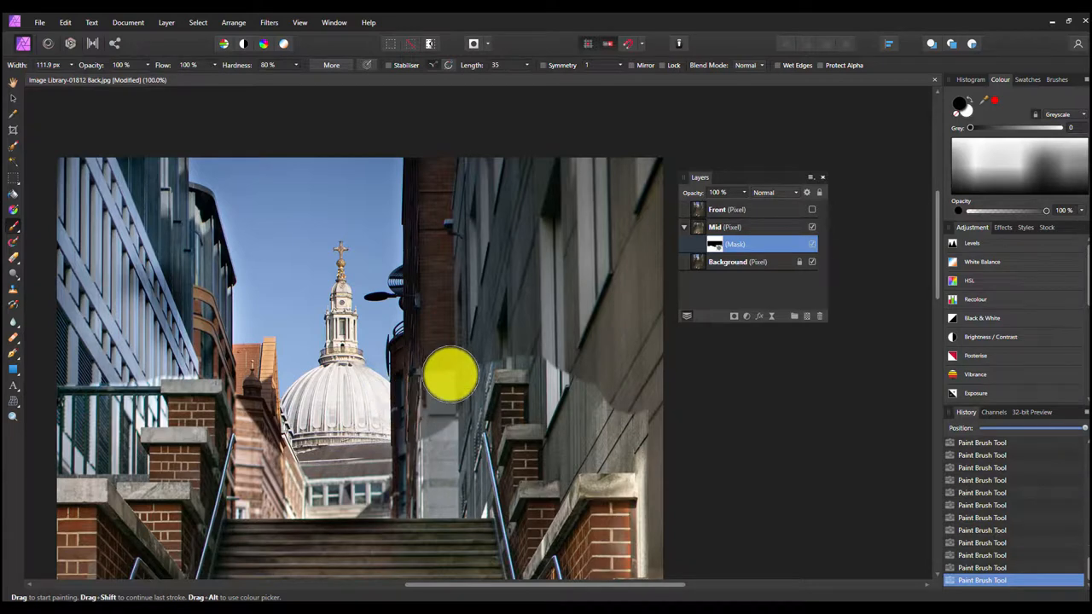
left_click_drag(450, 375, 493, 341)
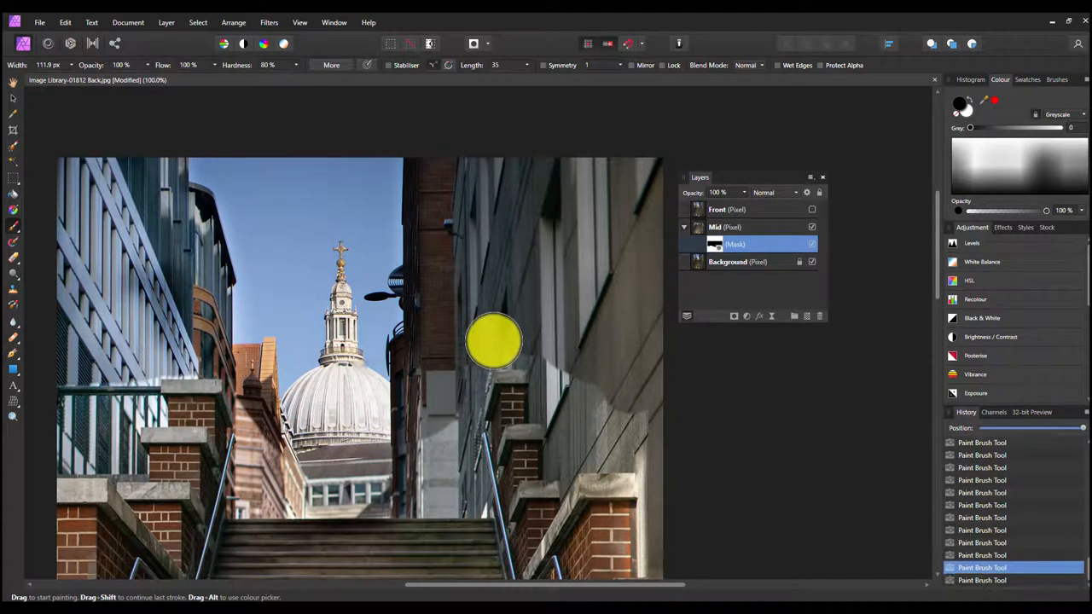
left_click_drag(495, 342, 621, 390)
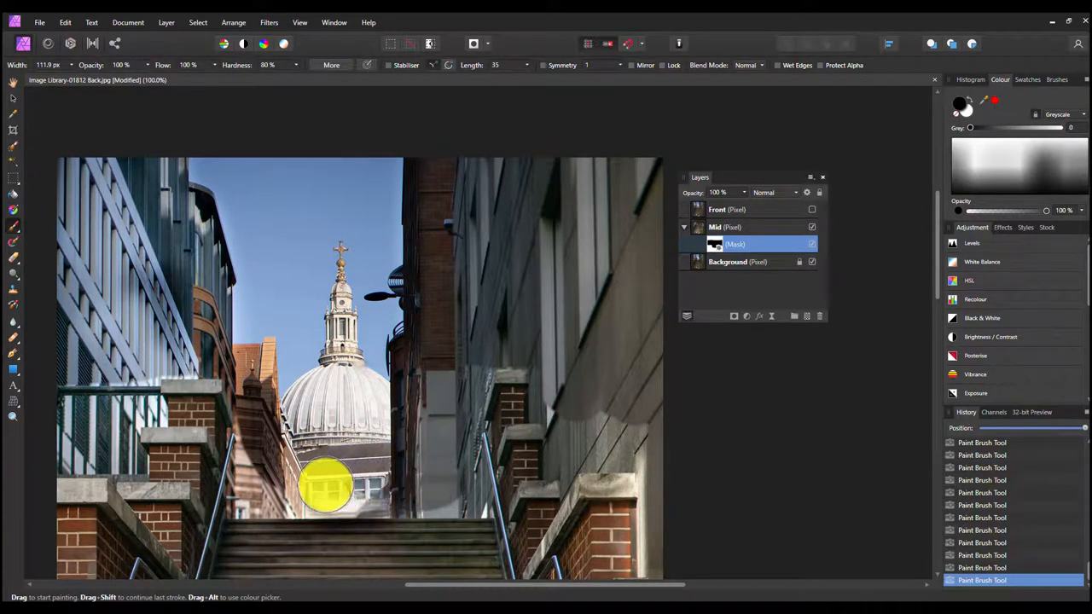
left_click_drag(324, 486, 264, 430)
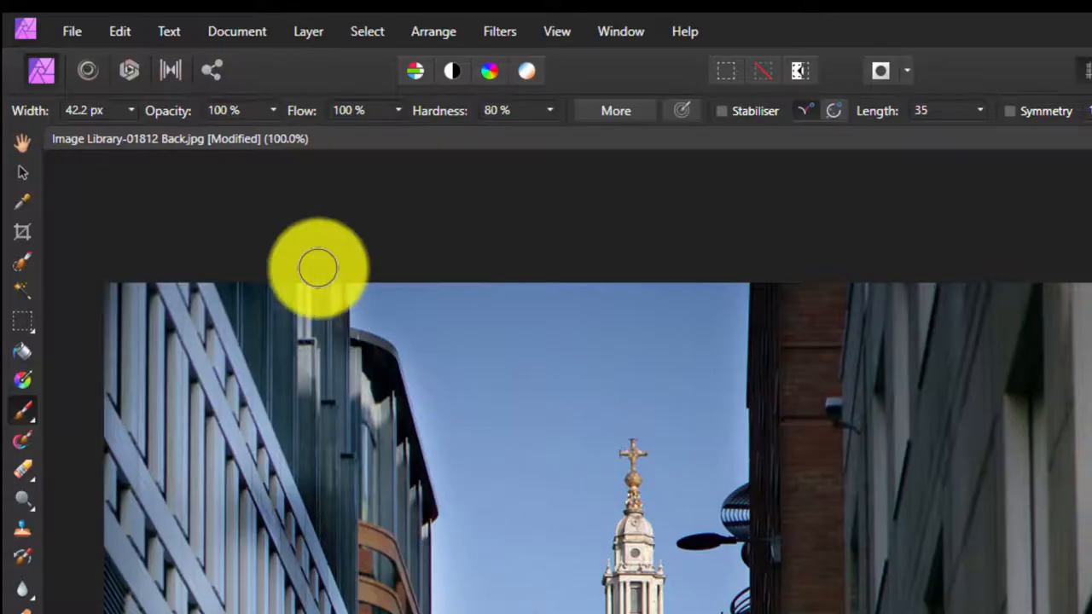
mouse_move(396, 136)
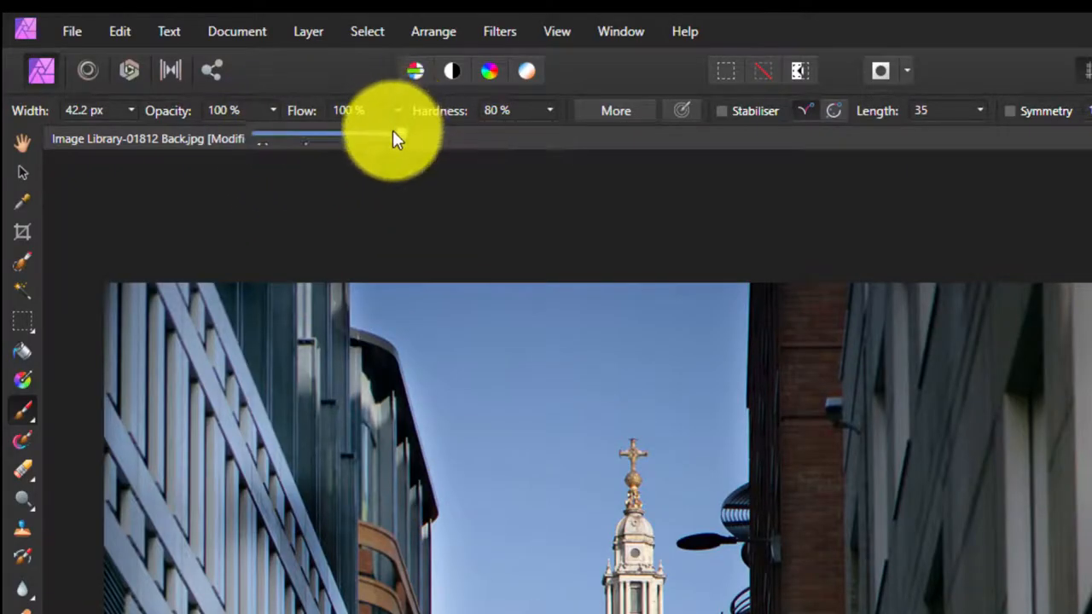
Step: Lower the brush Flow to about 91% and reduce its Hardness
left_click_drag(396, 133, 545, 133)
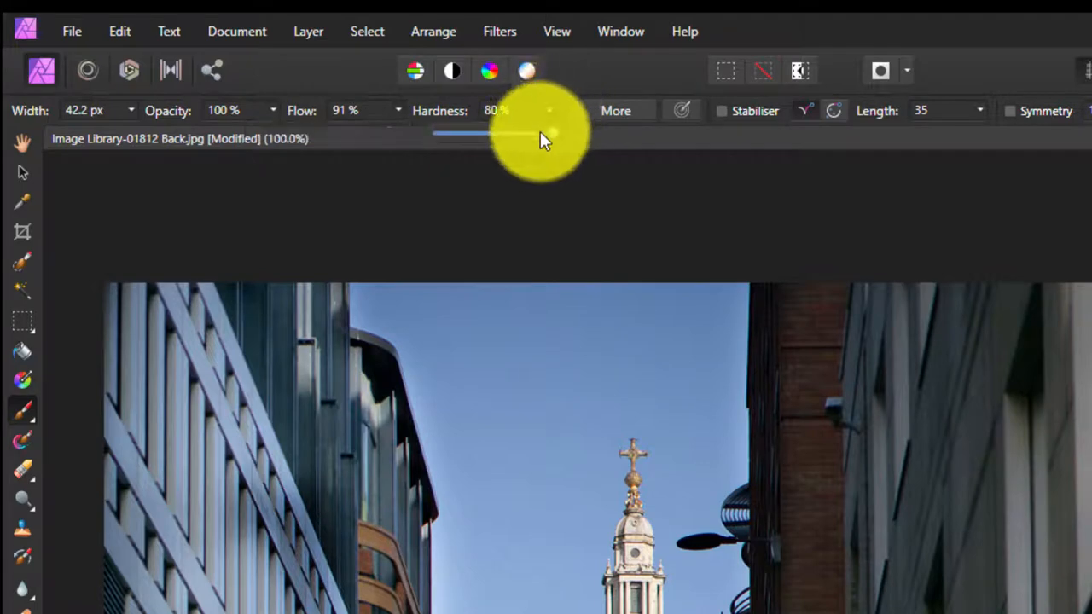
left_click_drag(549, 133, 475, 133)
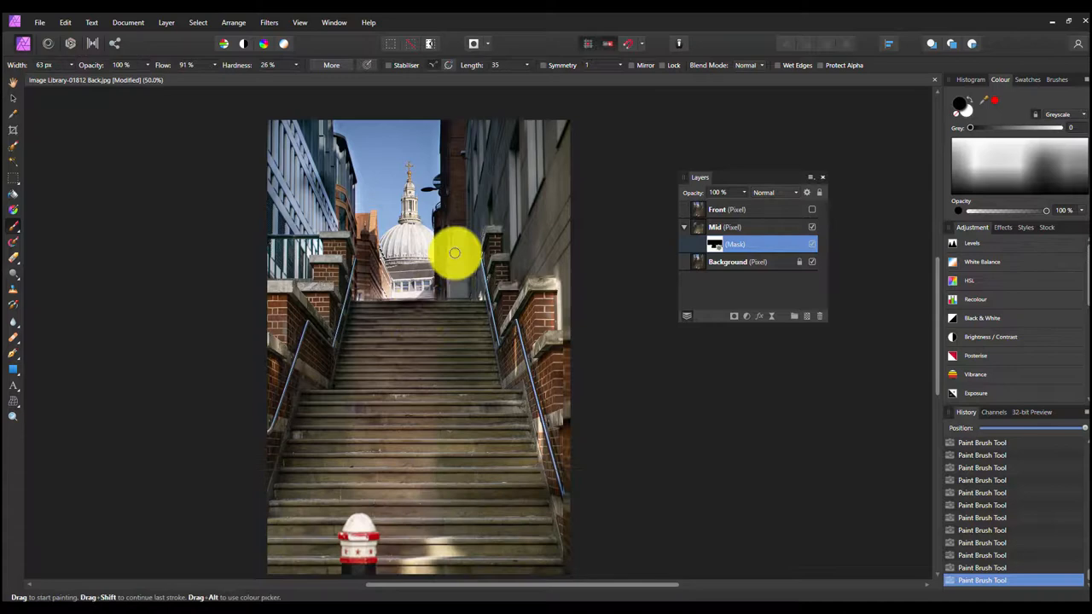
Step: Paint the Mid mask across the sky above the dome
left_click_drag(454, 253, 425, 215)
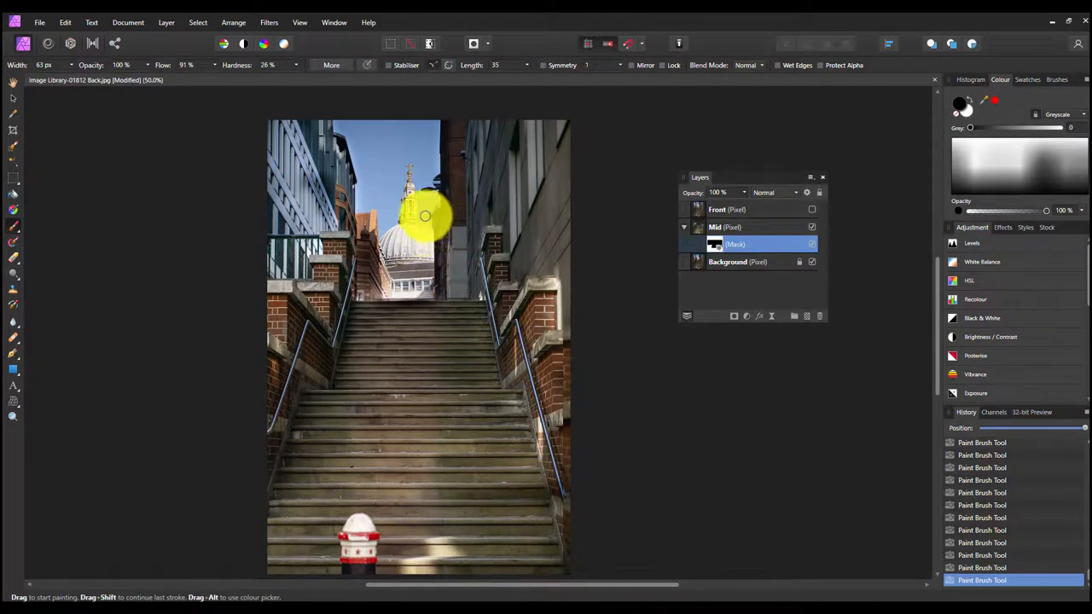
left_click_drag(425, 214, 412, 182)
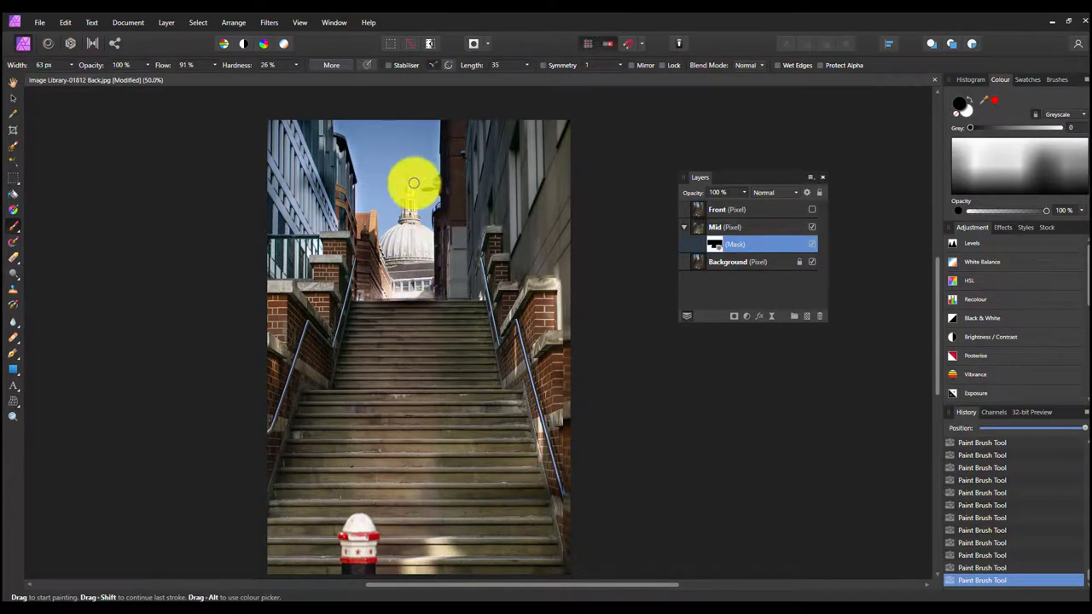
left_click_drag(413, 182, 413, 283)
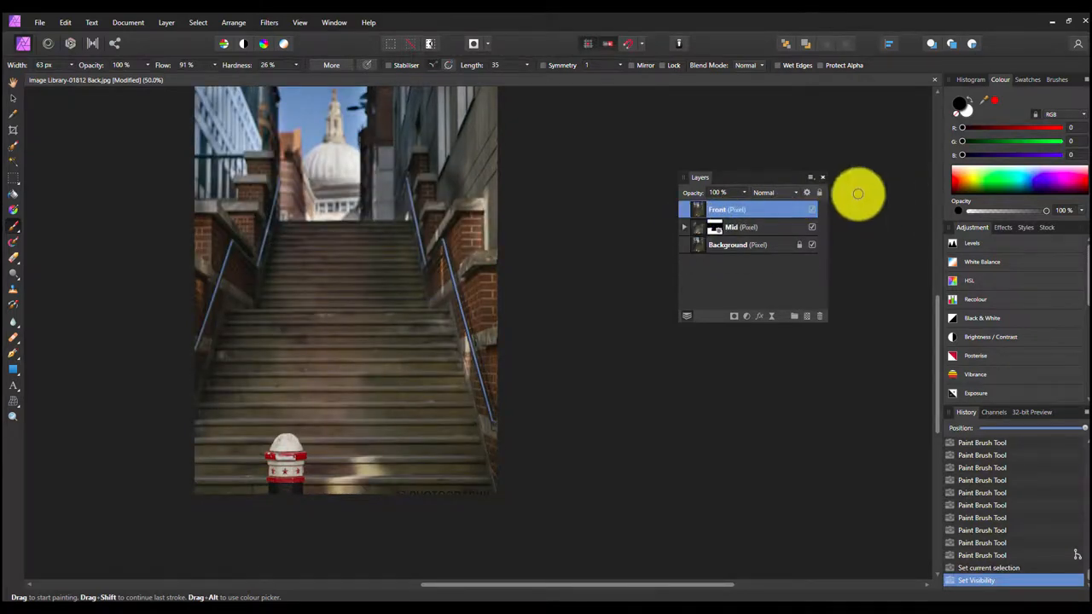
Step: Paint the Front layer's mask around the red-and-white bollard so it stays sharp
left_click_drag(750, 178, 610, 171)
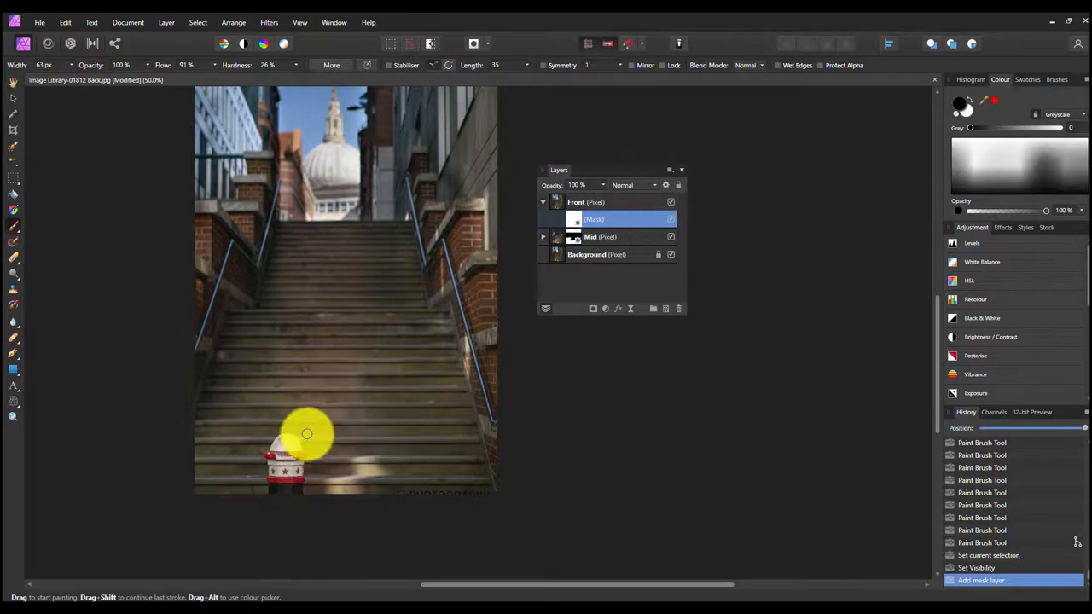
left_click_drag(307, 433, 290, 460)
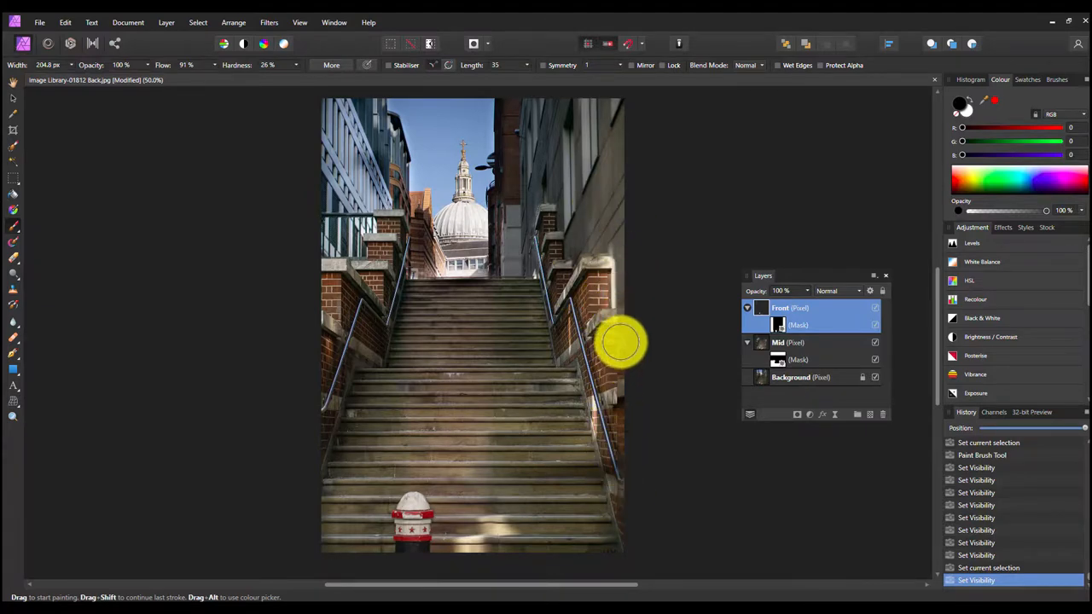
mouse_move(253, 221)
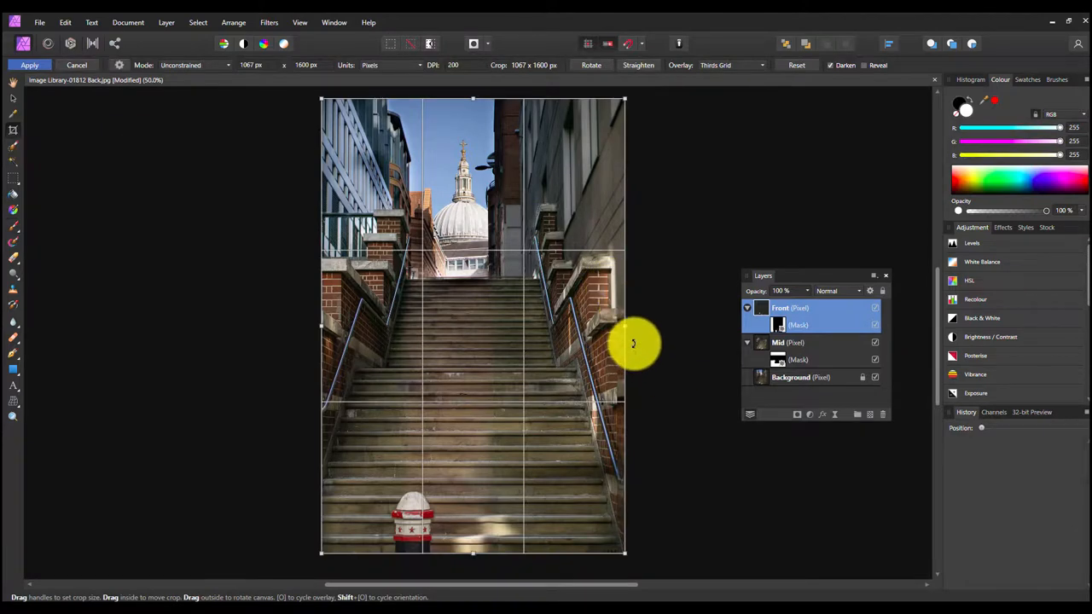
Step: Pull the crop's right edge inward to a tighter frame of about 1021 × 1562 px
left_click_drag(624, 344, 614, 327)
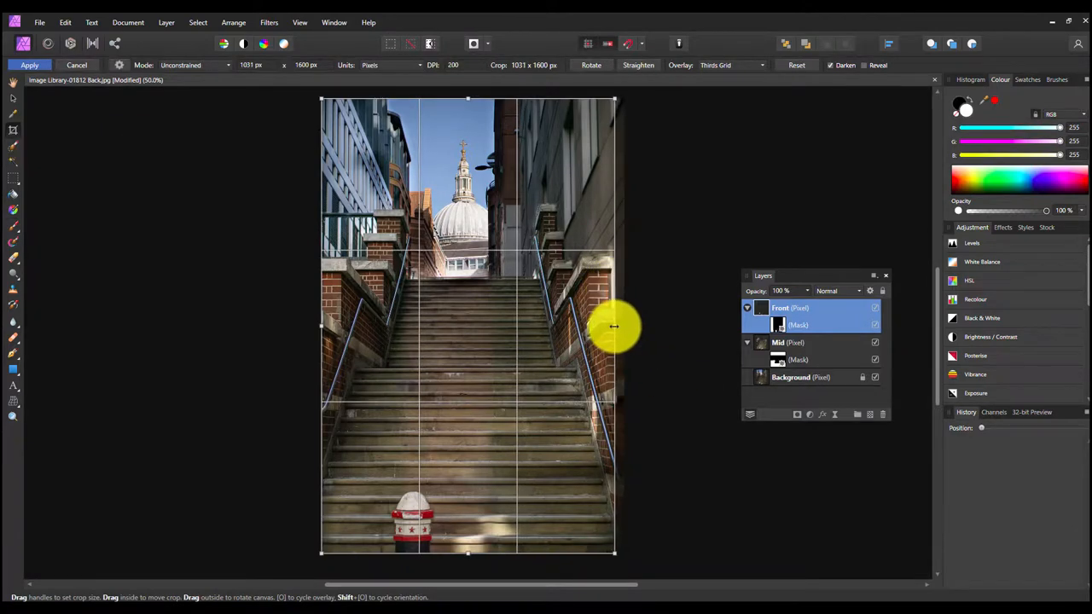
left_click_drag(614, 325, 610, 325)
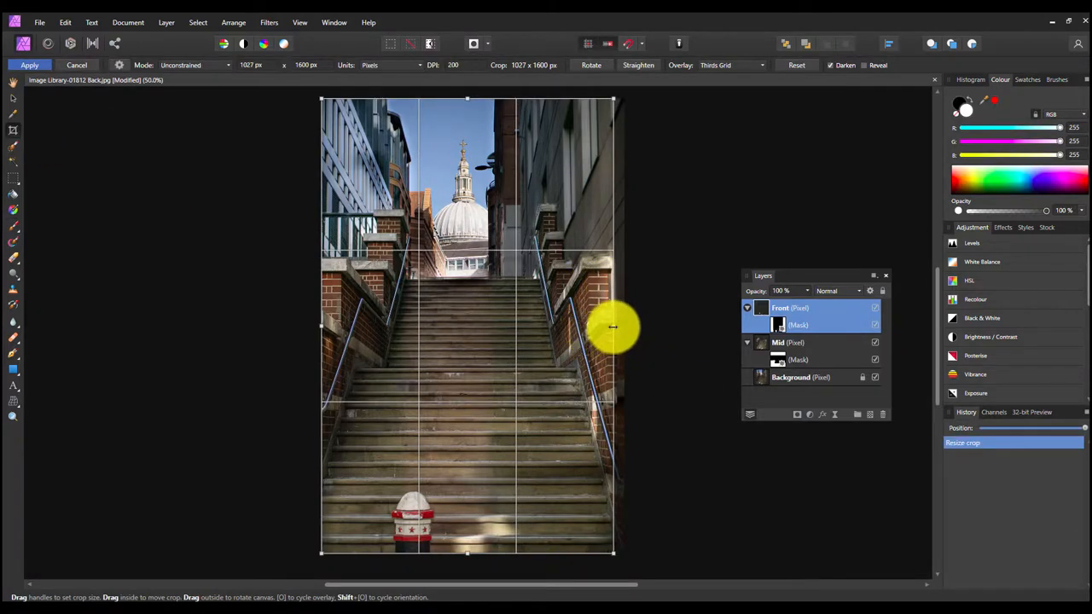
left_click_drag(614, 328, 609, 327)
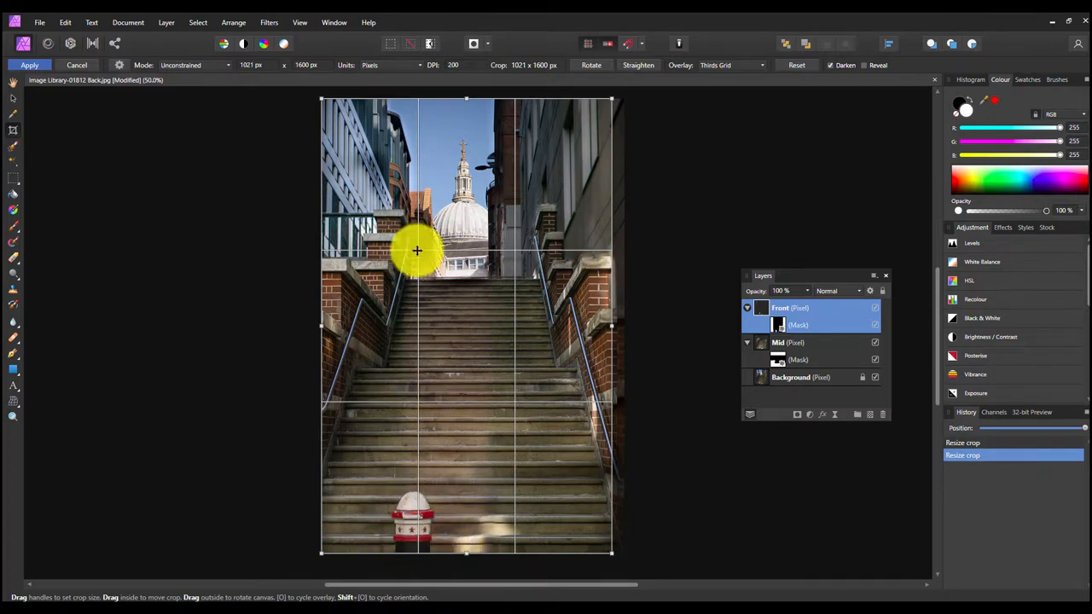
mouse_move(457, 249)
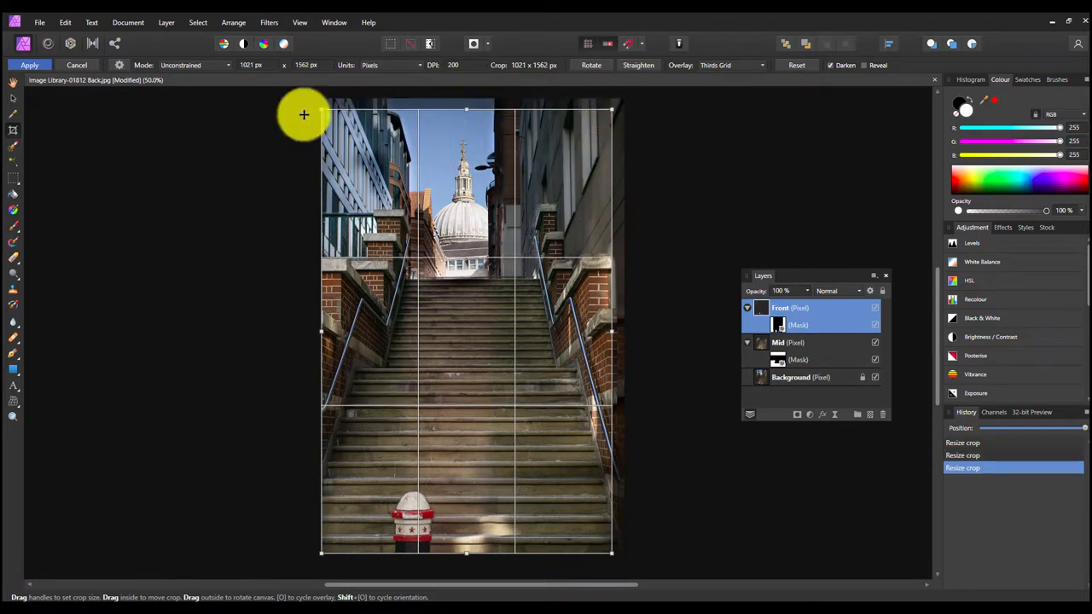
left_click(29, 65)
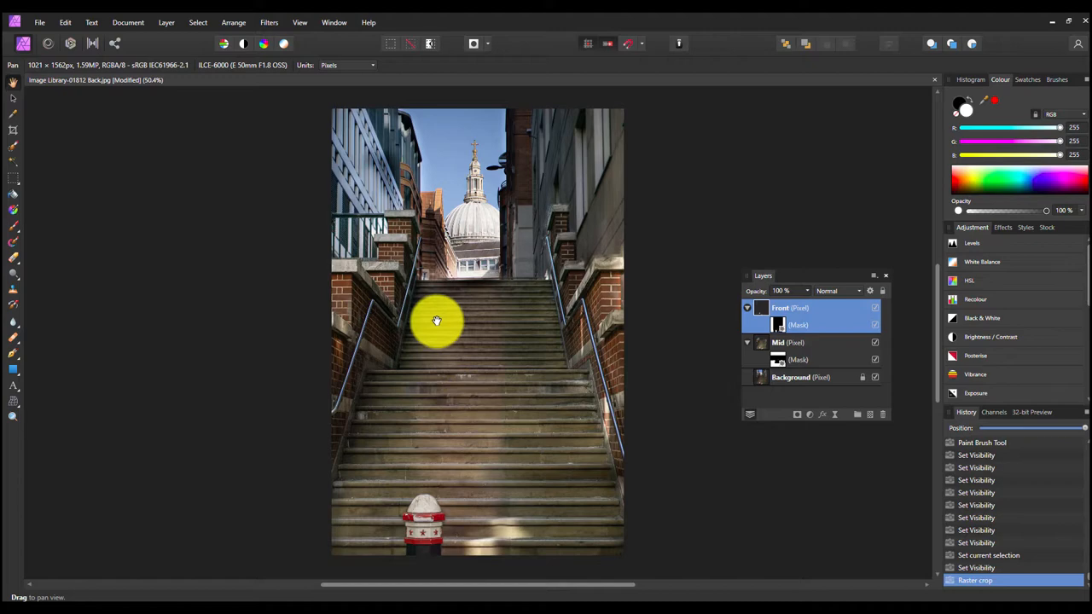
Step: Pan the photo down and back up to review the cropped result
left_click_drag(436, 321, 435, 533)
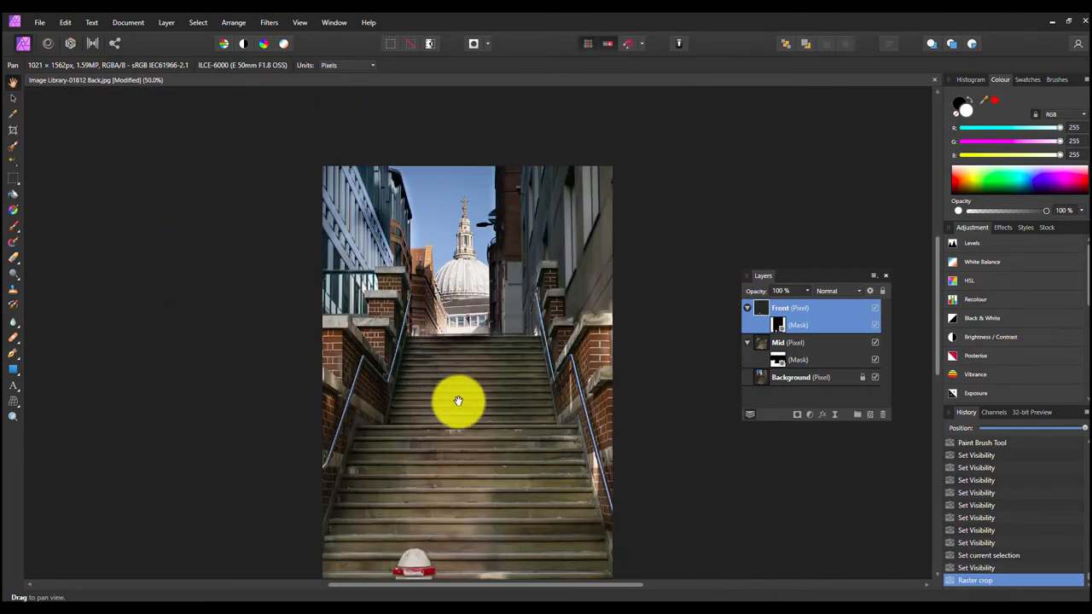
left_click_drag(457, 403, 469, 383)
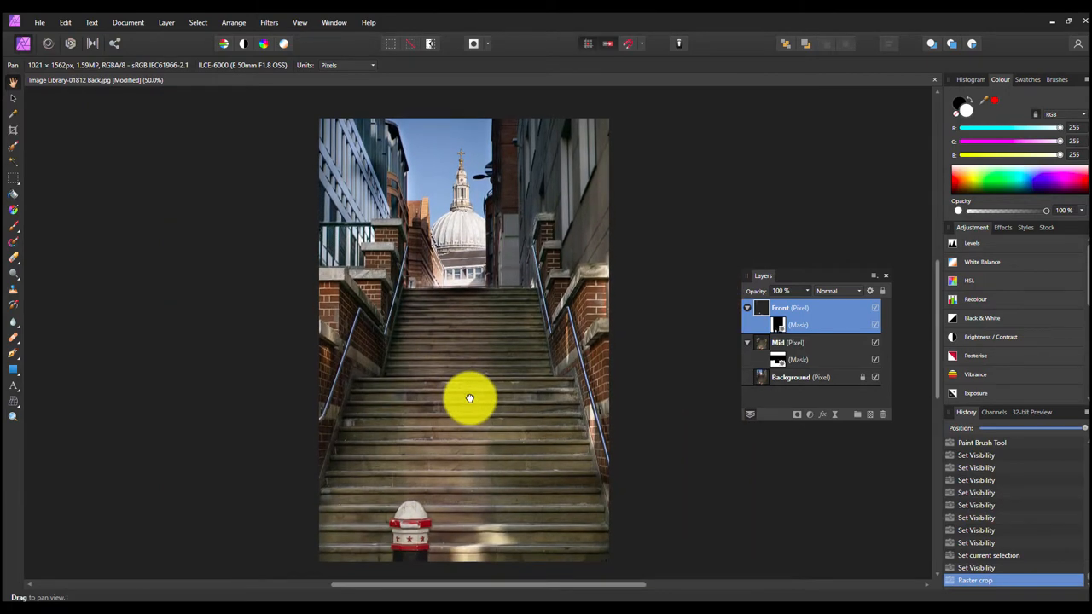